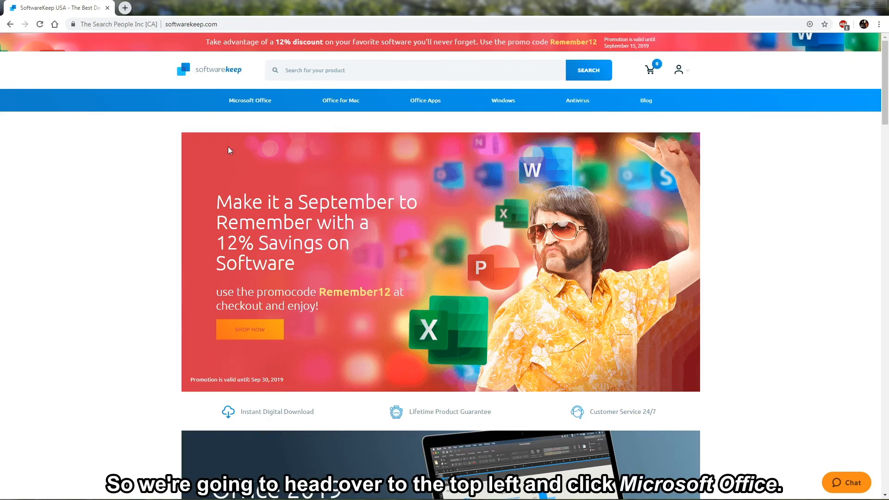
Browse Microsoft Office by use, Professional Plus editions, and pick Office 2016 Professional Plus (1pc) at $399.00
left_click(249, 100)
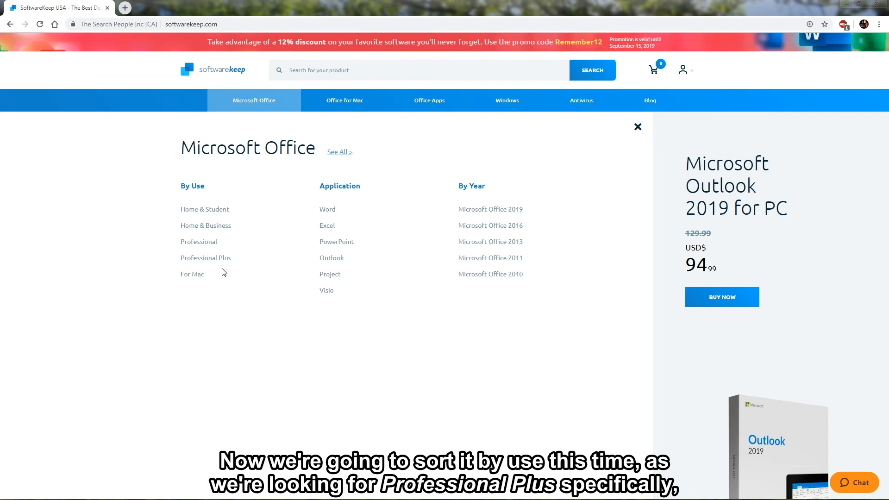
left_click(206, 258)
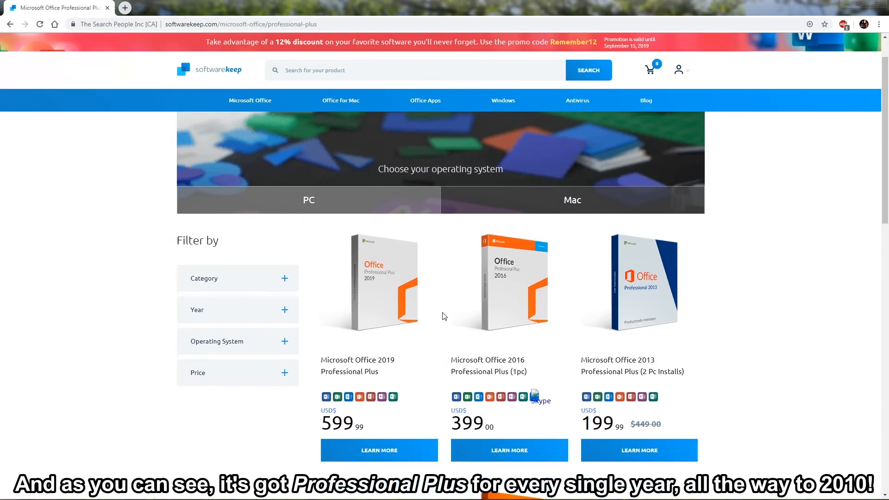
scroll("down", 3)
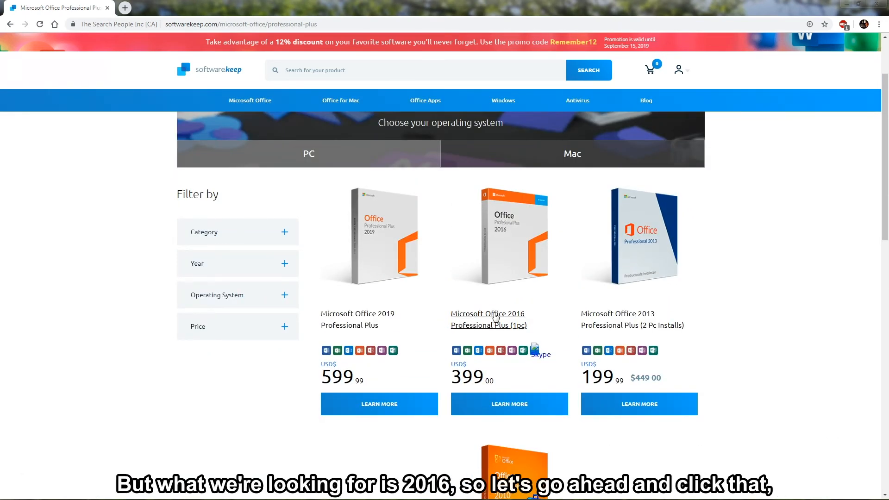
left_click(487, 320)
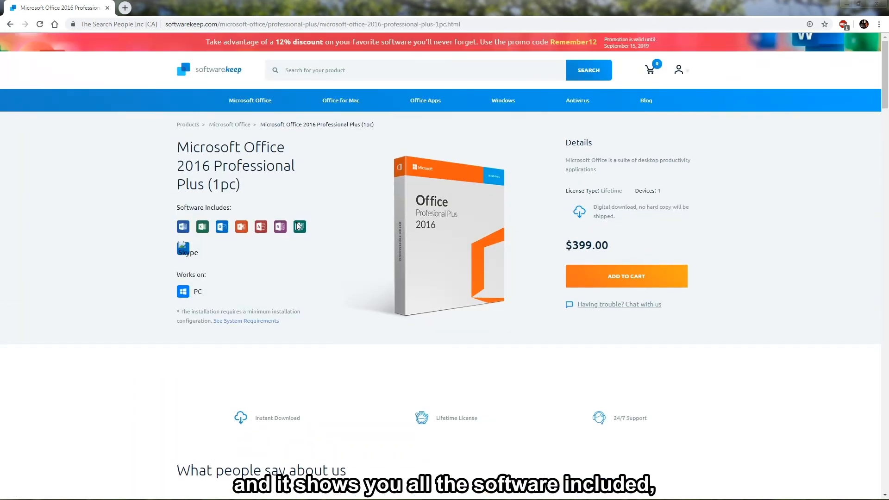
mouse_move(189, 299)
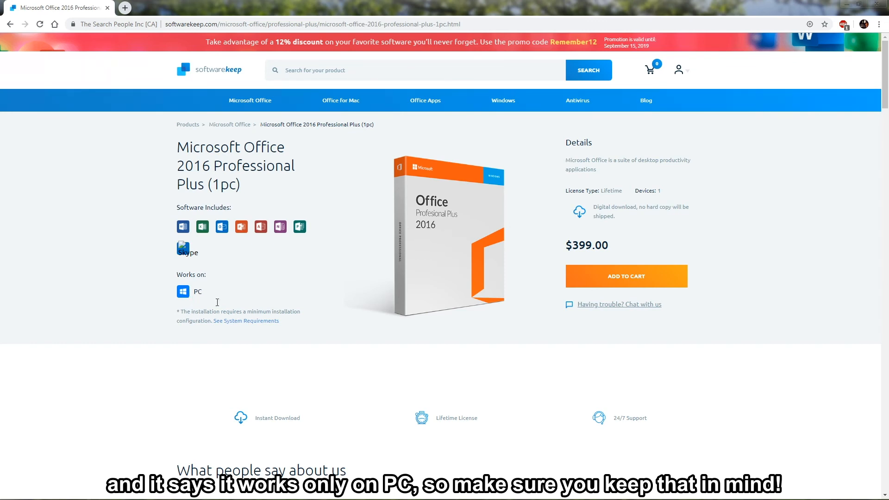
mouse_move(650, 275)
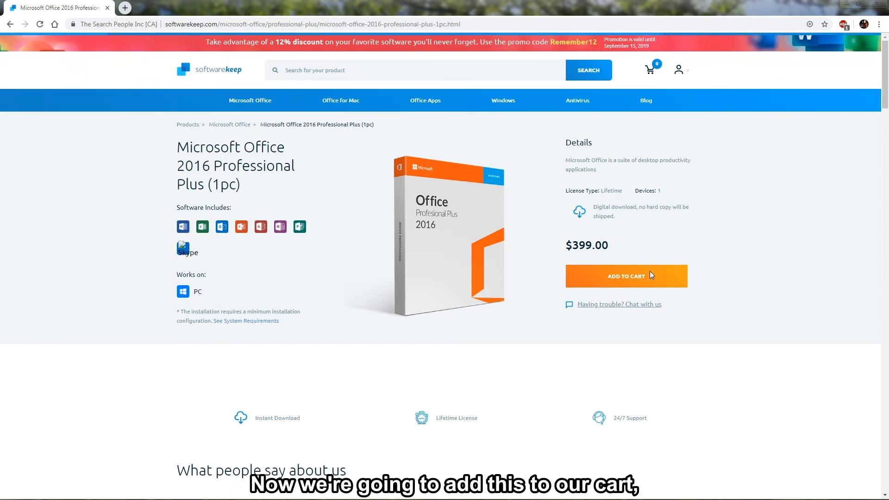
Add the product to the cart and apply promo code Remember12, bringing the total to USD$351.12
left_click(626, 276)
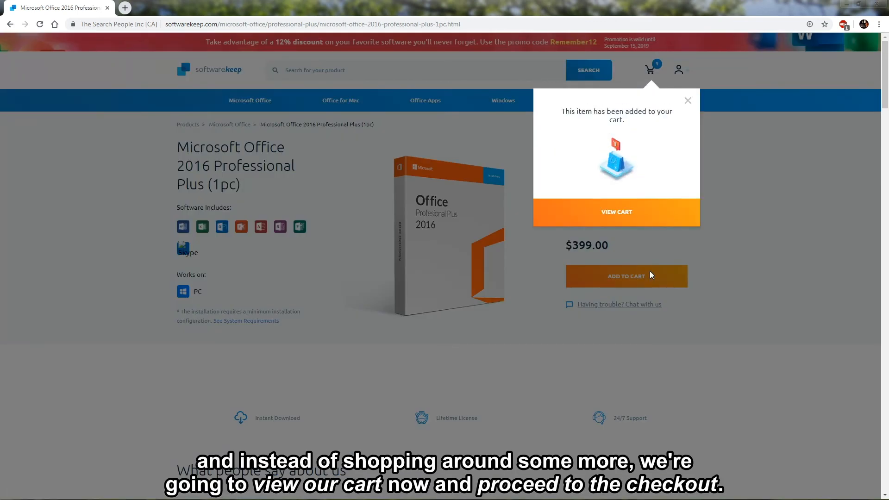
left_click(617, 212)
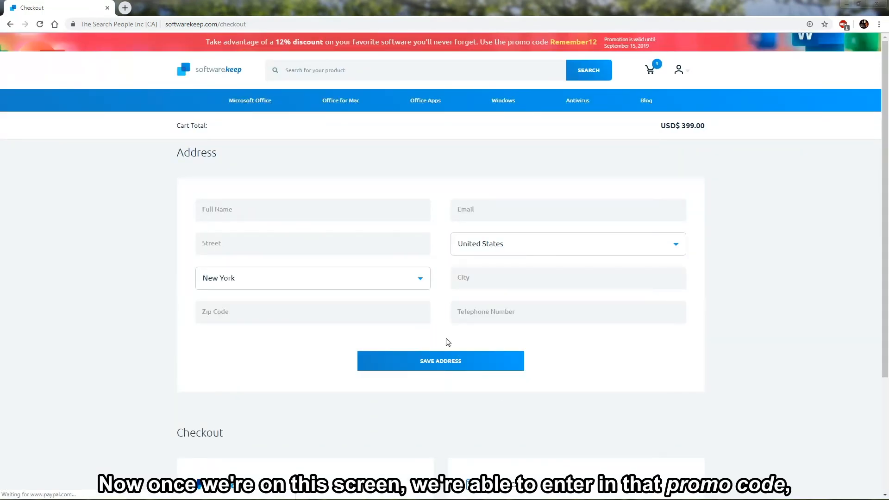
scroll("down", 3)
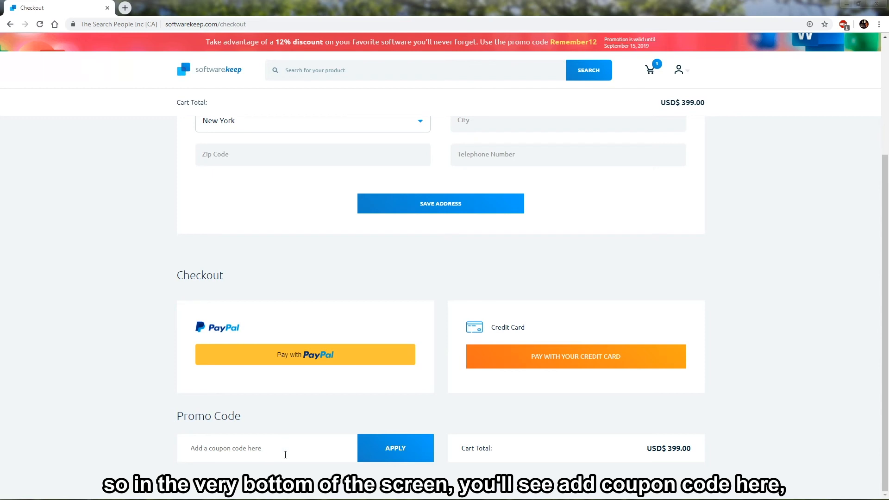
type("Remember12")
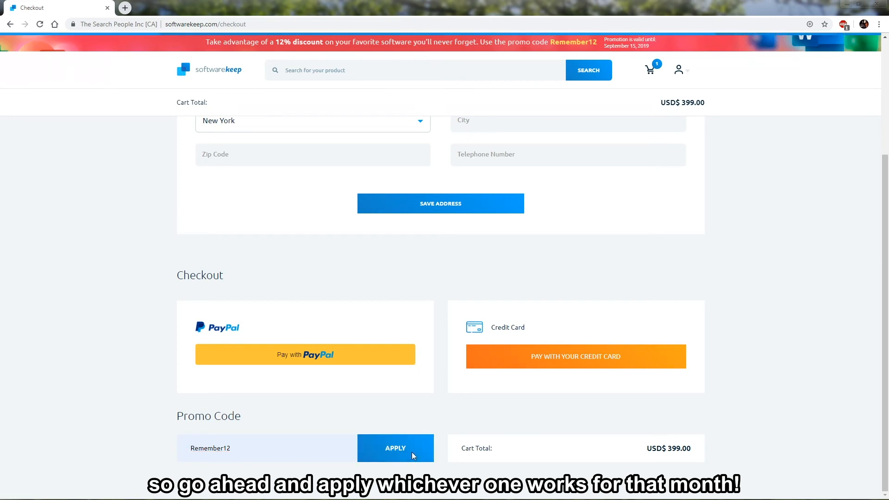
left_click(394, 448)
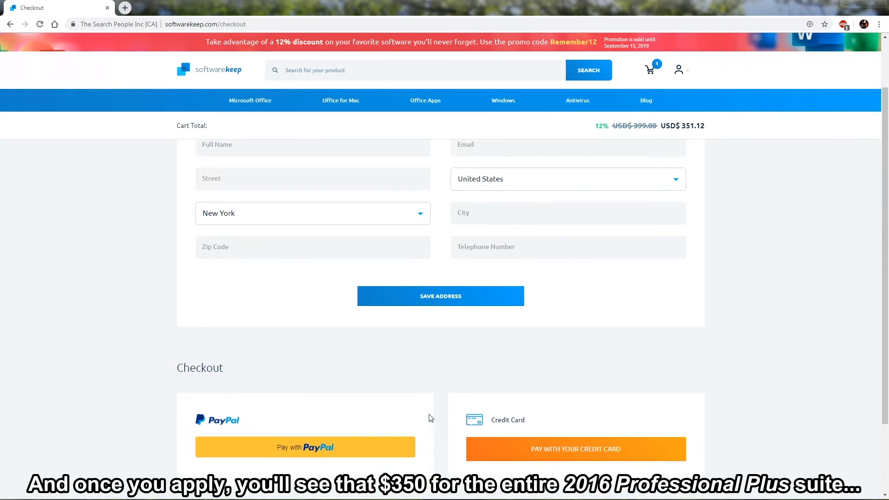
scroll("down", 3)
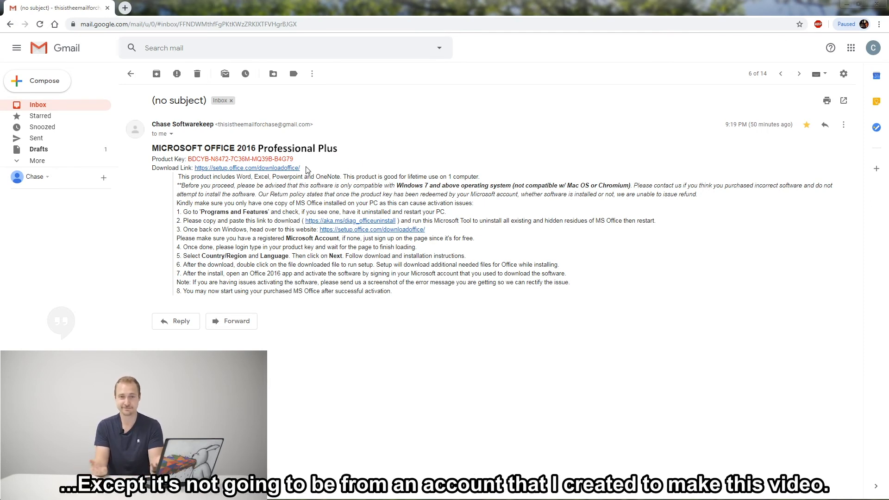
Highlight the product key details in the SoftwareKeep order email in Gmail
left_click_drag(258, 193, 413, 203)
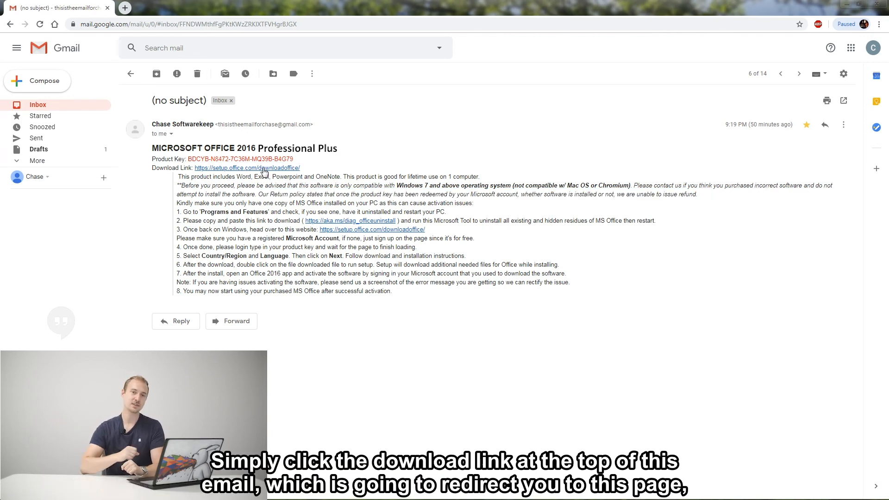
left_click(247, 168)
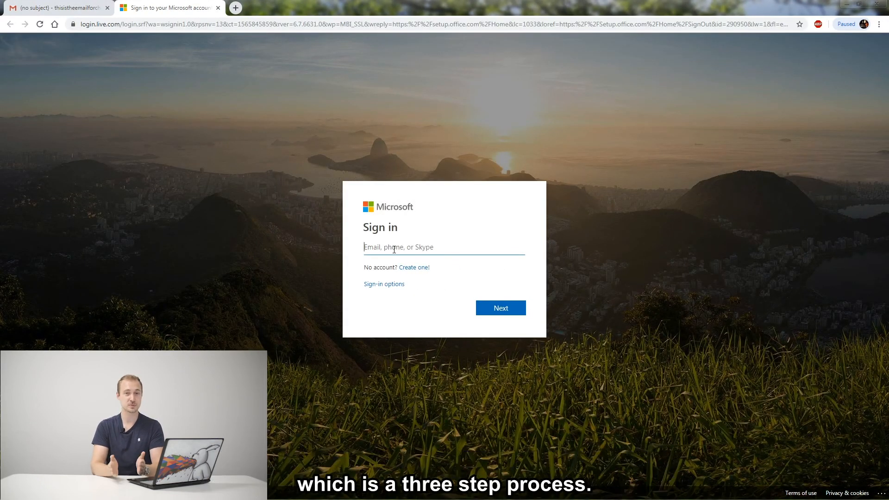
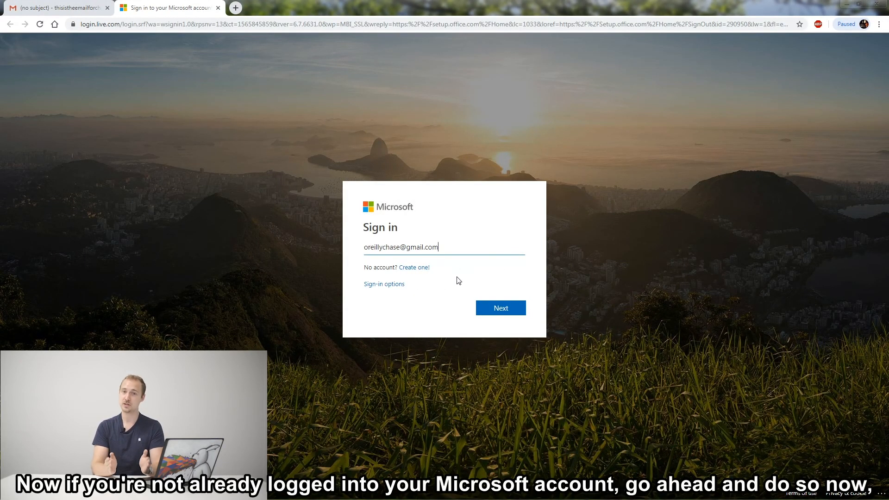
left_click(501, 308)
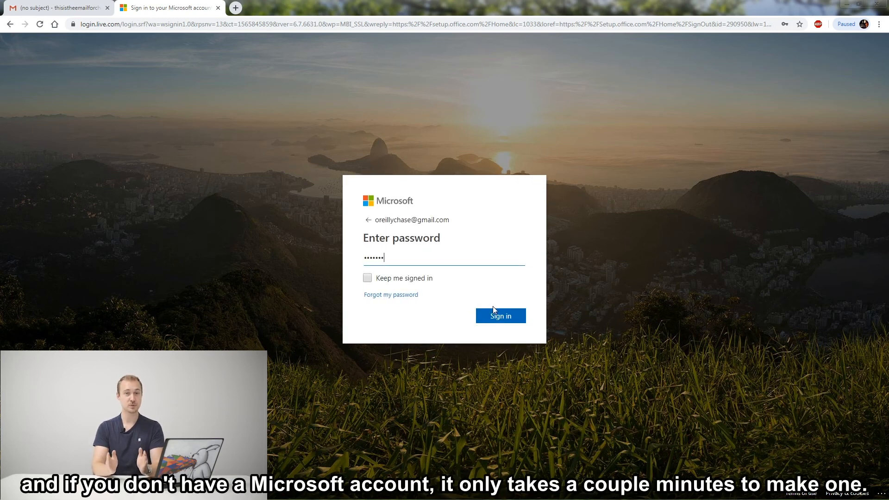
left_click(500, 315)
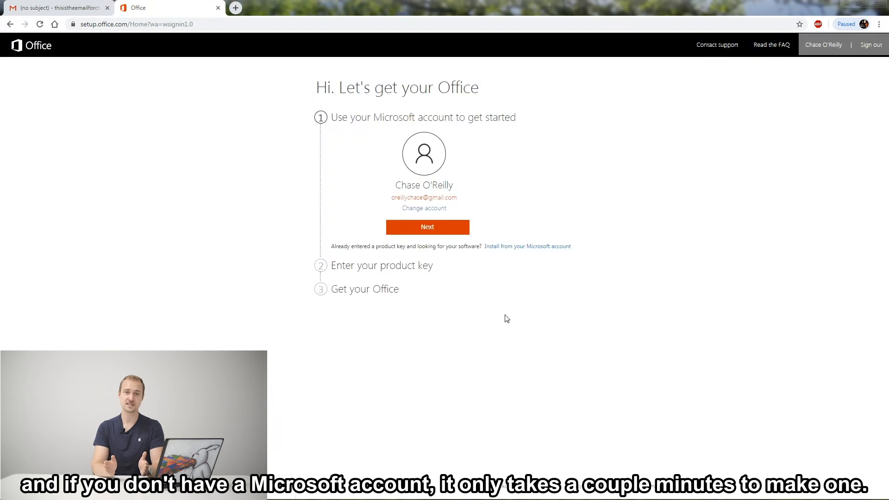
mouse_move(460, 292)
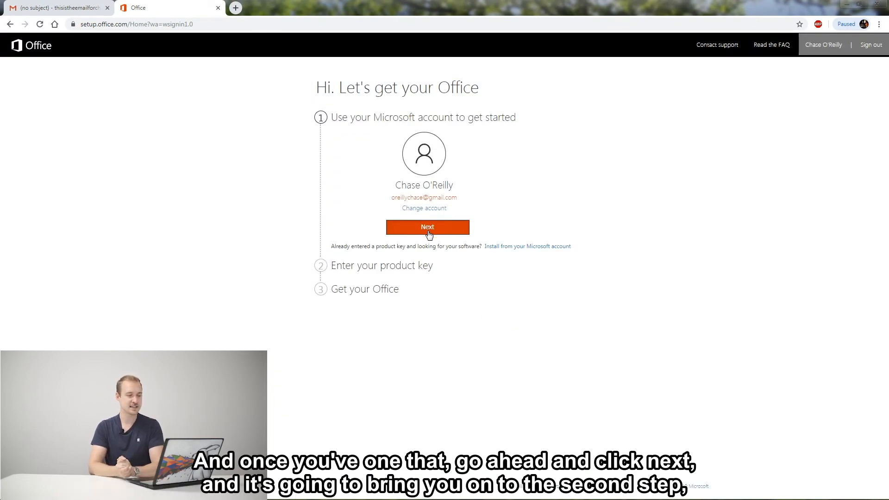
Copy the product key from the Gmail email and paste it into the Office Setup key field
left_click(427, 227)
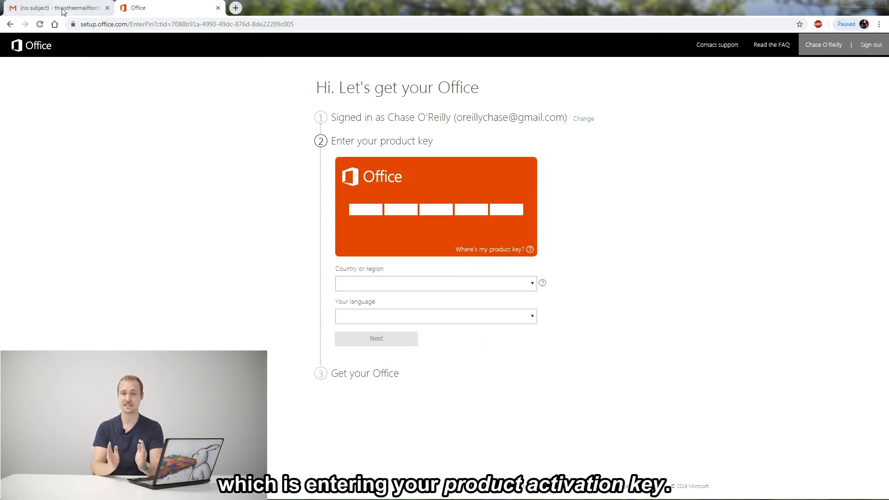
left_click(57, 7)
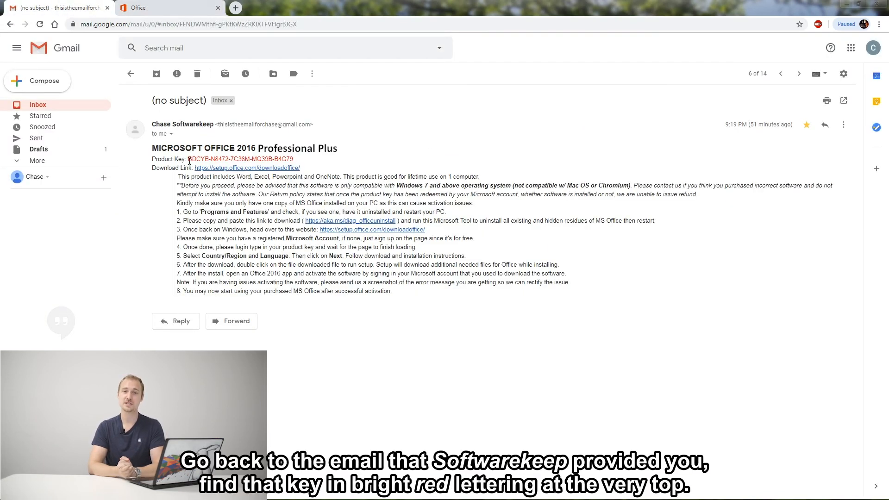
left_click_drag(188, 159, 286, 158)
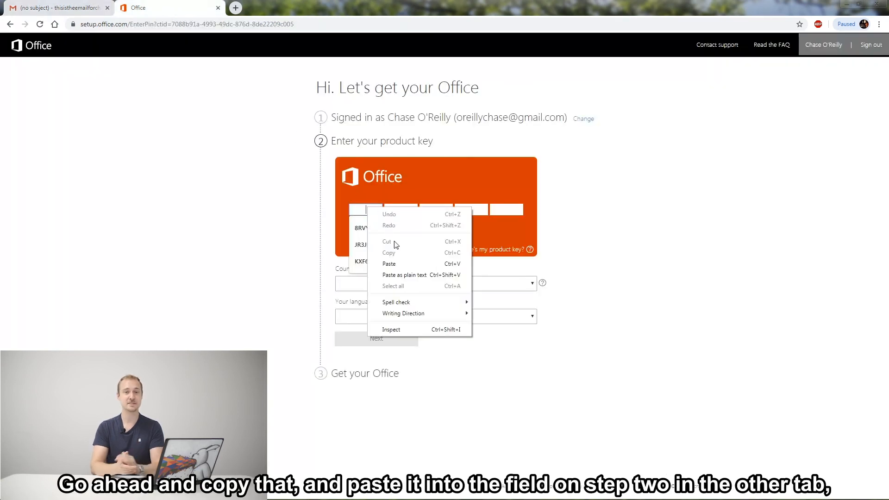
left_click(389, 264)
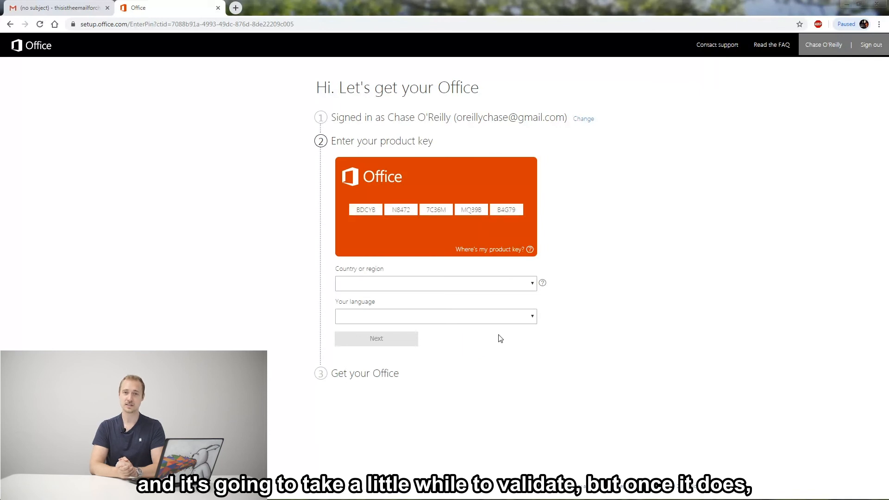
left_click(435, 283)
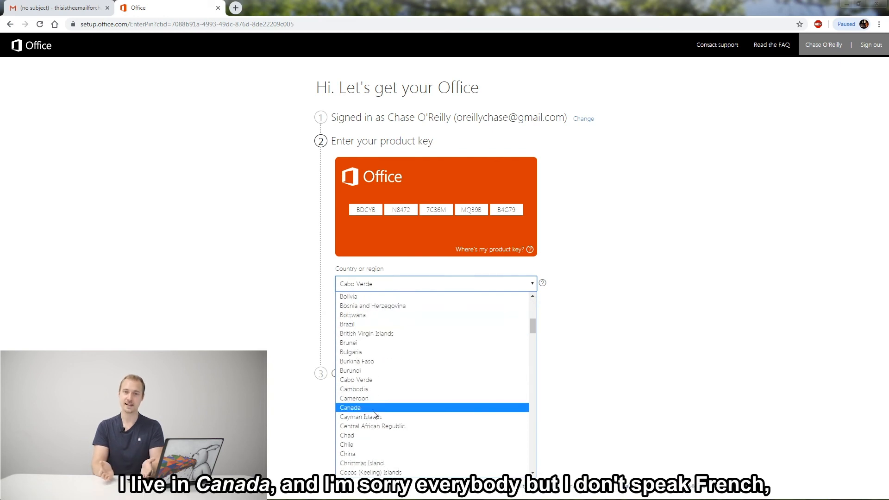
Submit the key with Canada as region and English as language, leaving Microsoft promotions unchecked
left_click(350, 408)
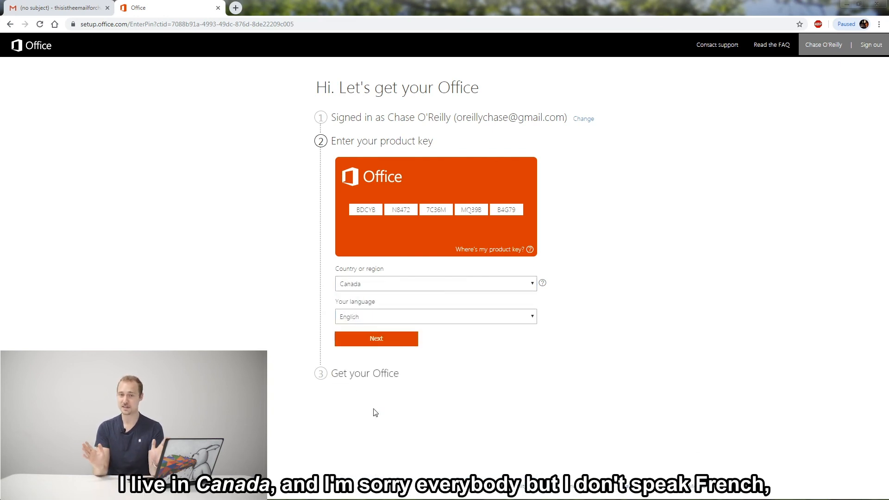
left_click(435, 317)
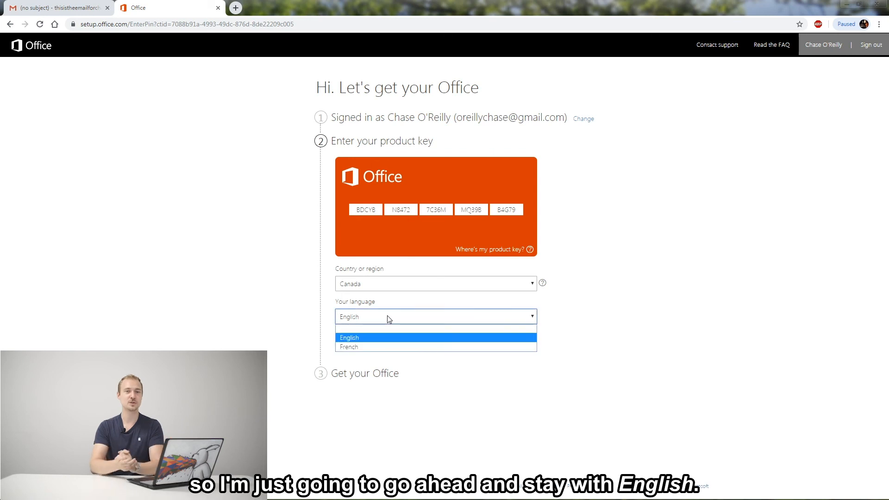
left_click(349, 337)
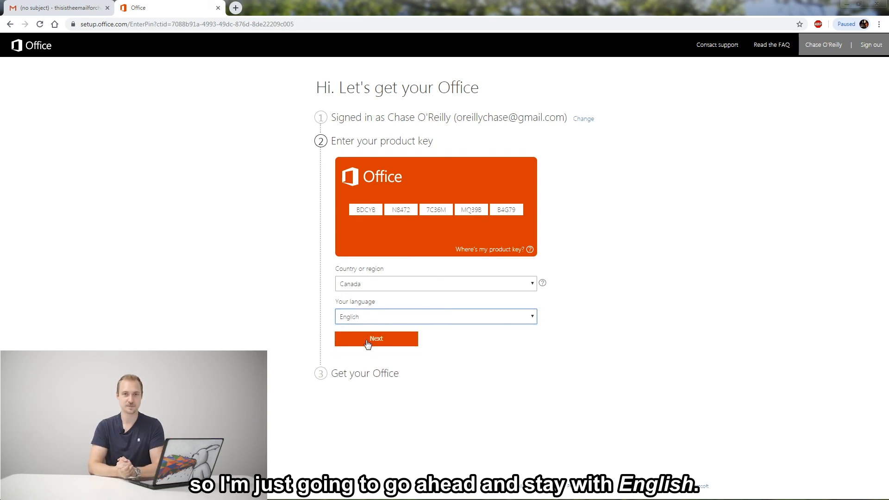
left_click(377, 339)
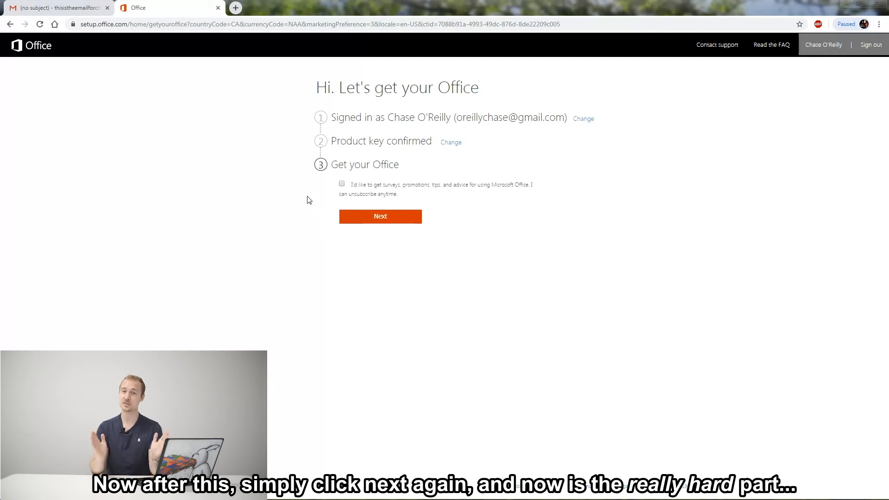
left_click(342, 183)
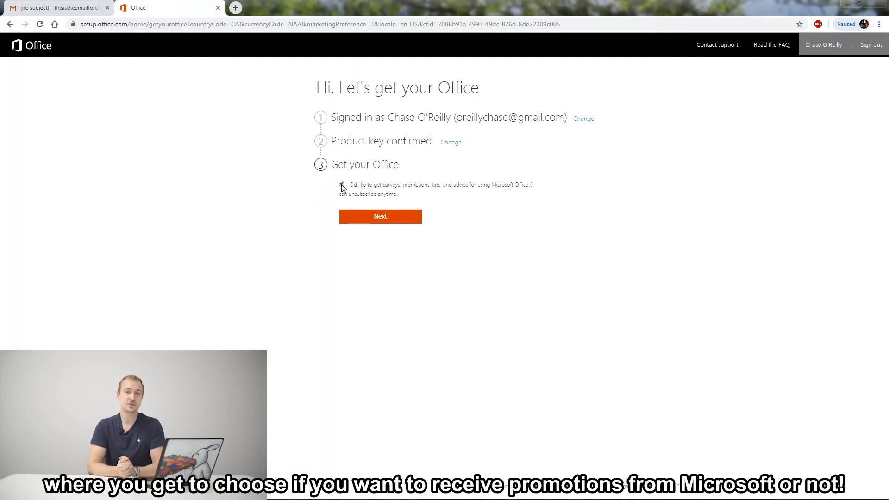
left_click(342, 184)
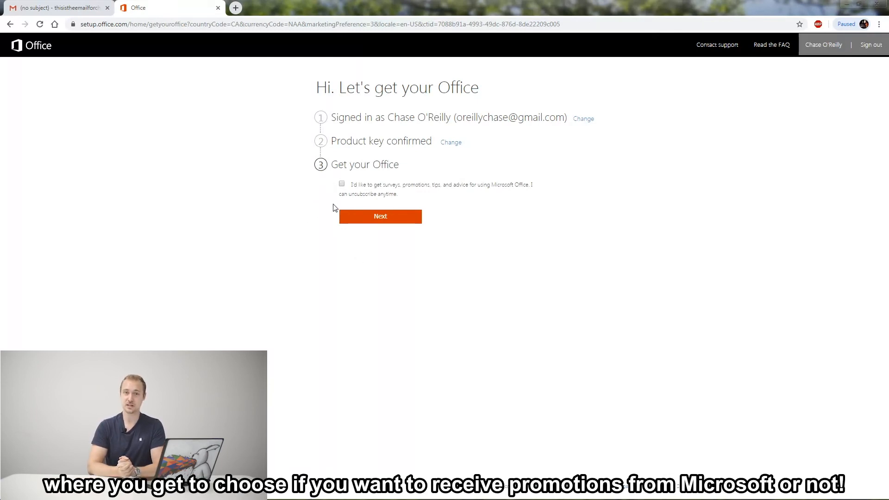
left_click(380, 216)
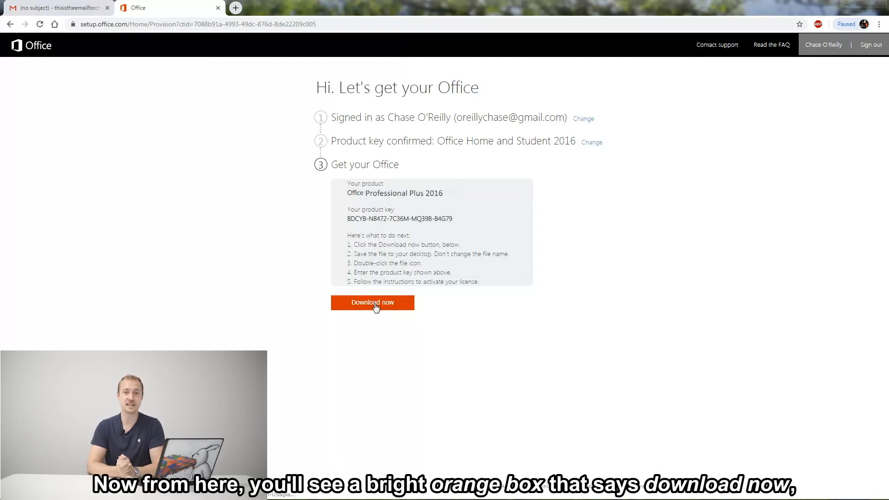
Start the Office Professional Plus 2016 installer download via Download now
left_click(372, 302)
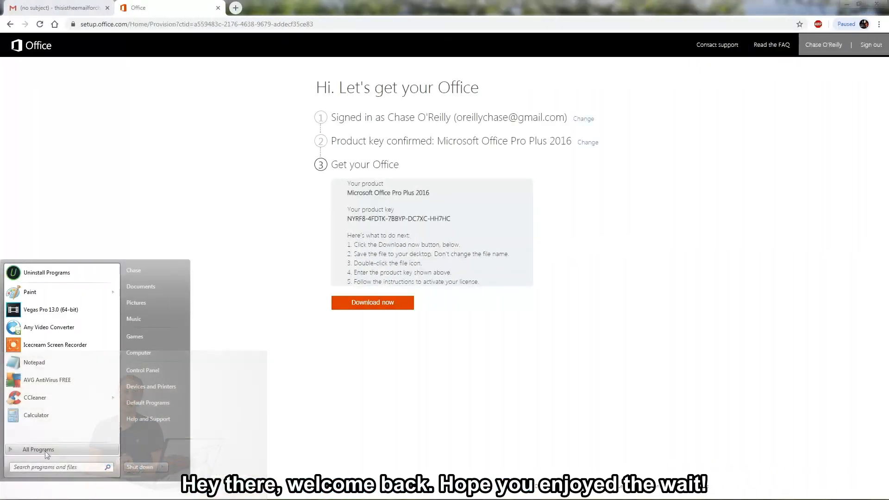
Show All Programs in the Start menu and scroll to the newly installed Publisher
left_click(39, 450)
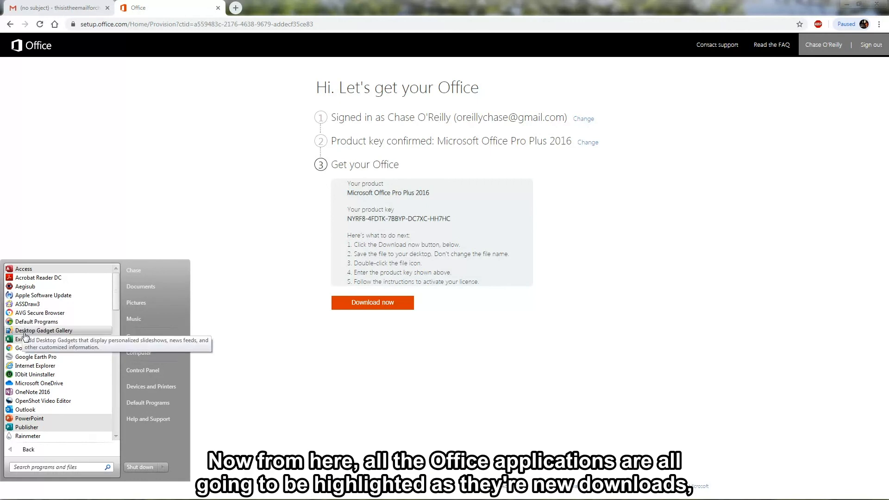
scroll("down", 3)
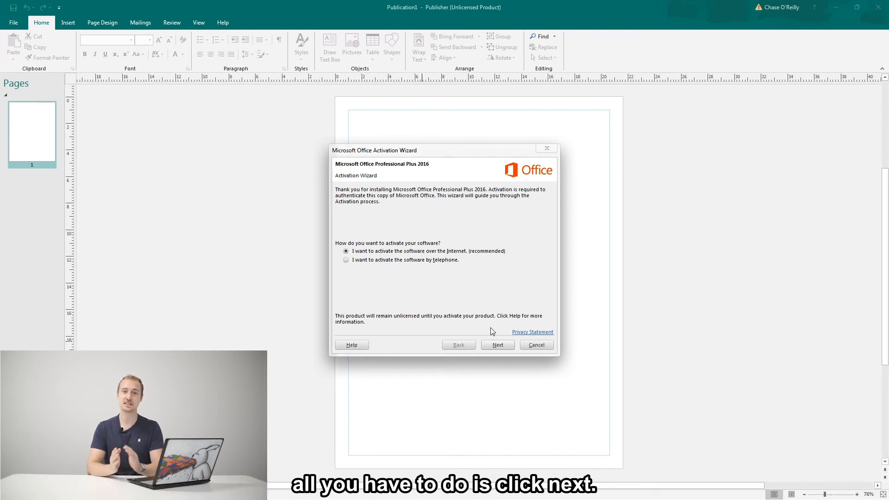
Activate Office over the internet in the Activation Wizard and dismiss the Product Activated confirmation
left_click(498, 345)
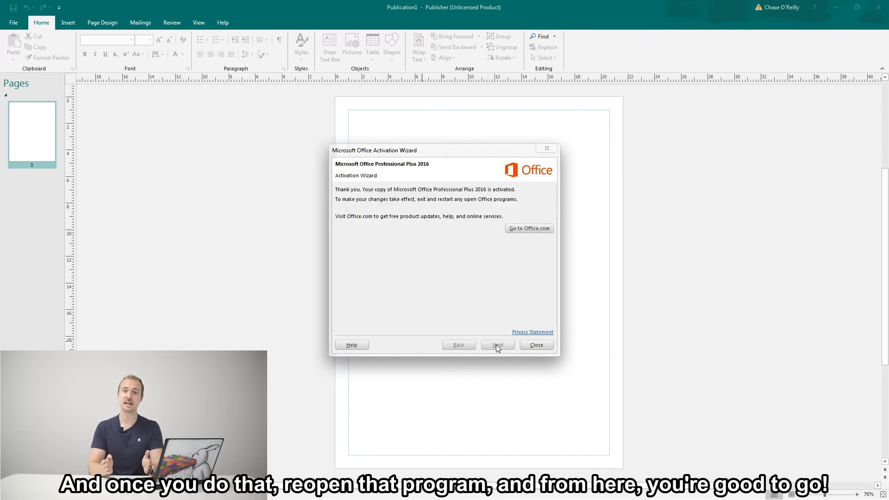
left_click(535, 344)
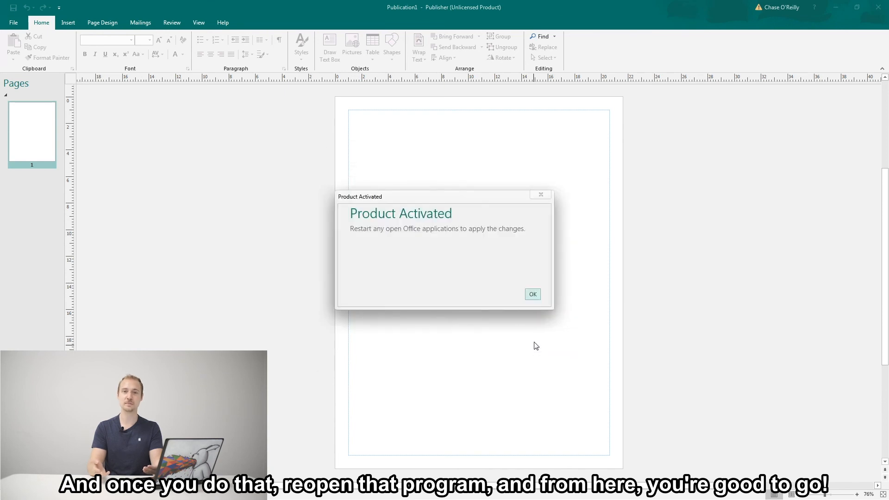
left_click(531, 294)
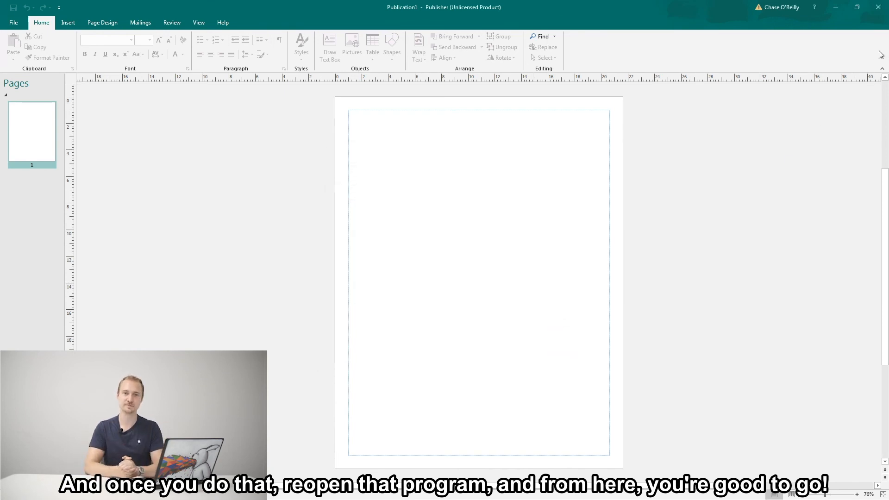